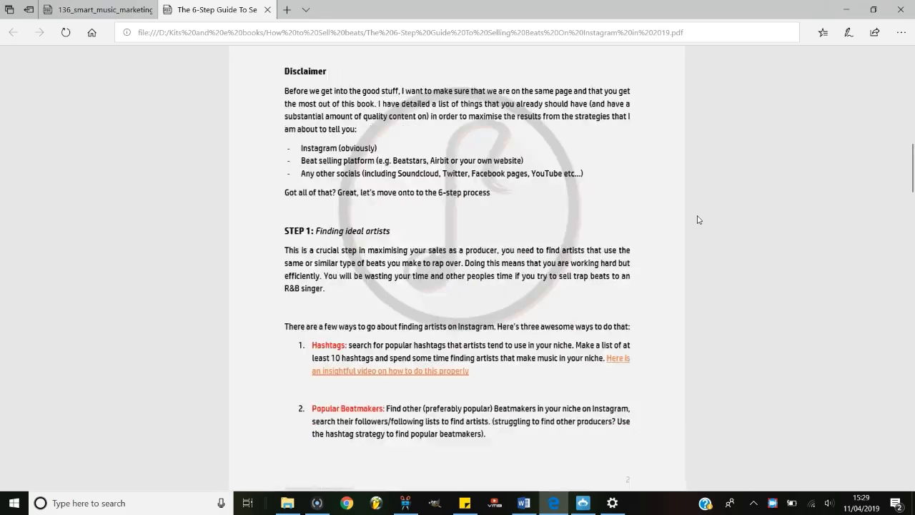
scroll(down, 3)
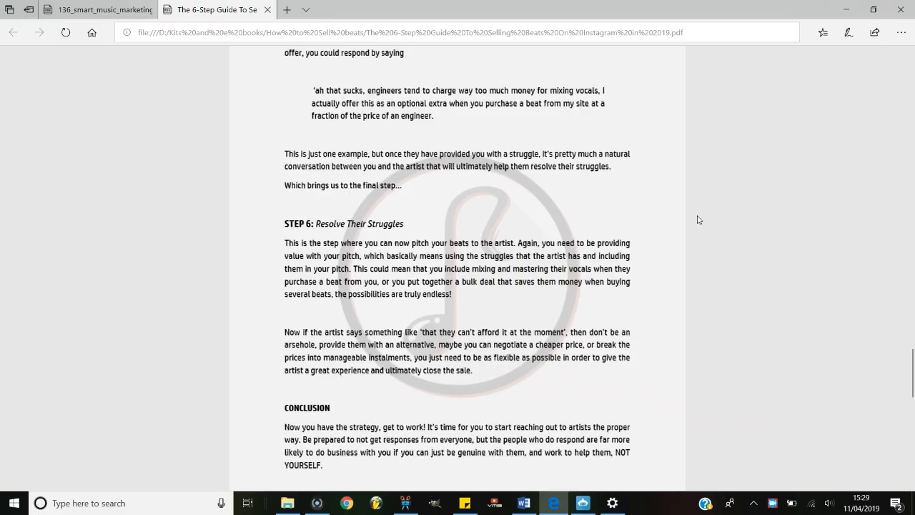